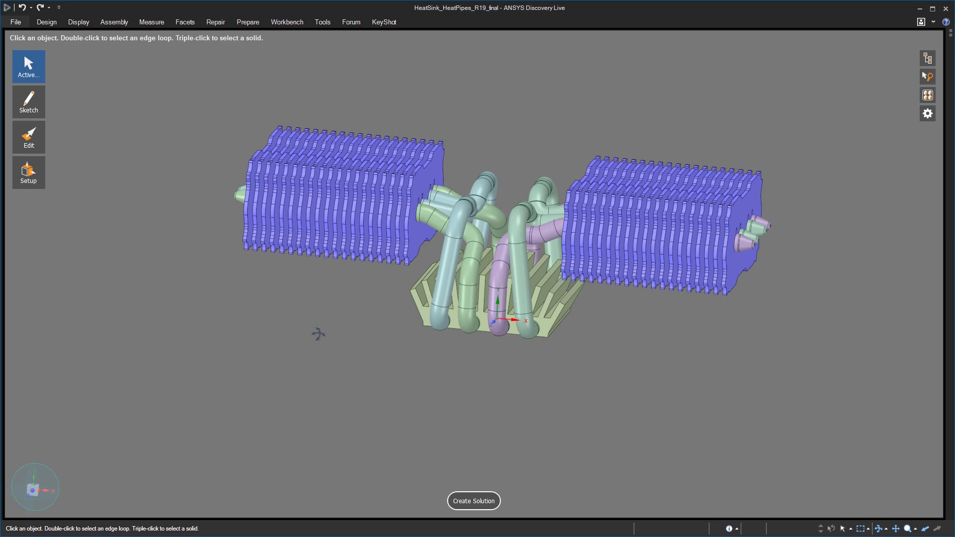
mouse_move(321, 338)
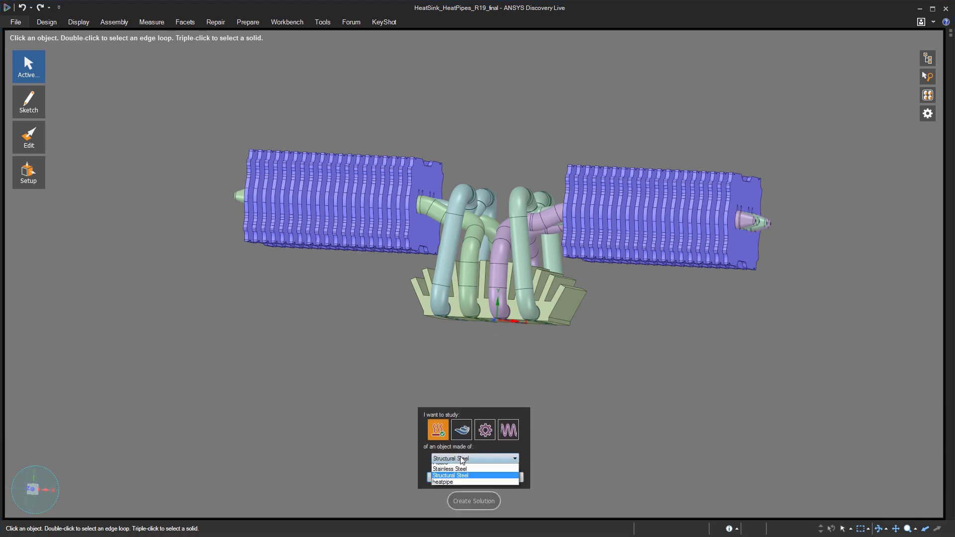
Create a static thermal solution with Aluminium assigned to all heat-sink bodies
left_click(445, 460)
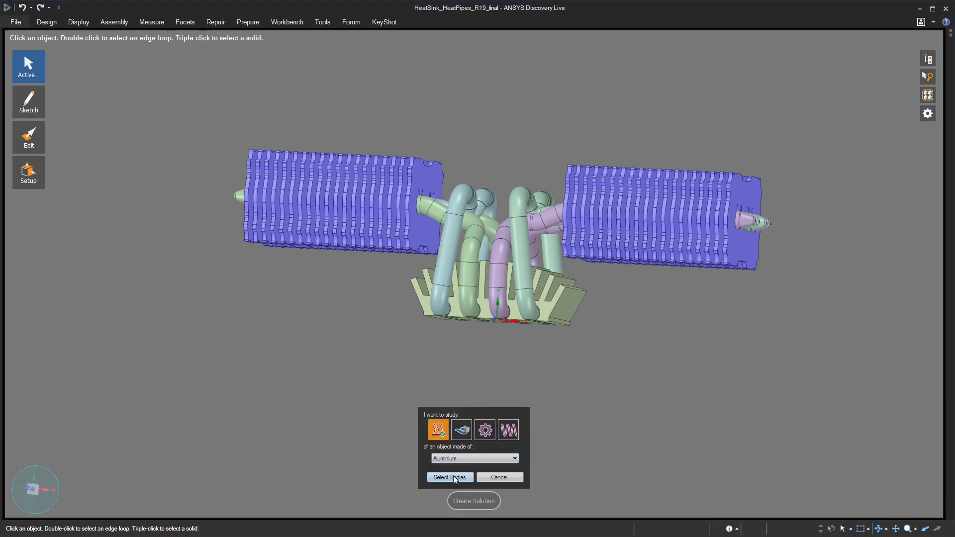
left_click(449, 477)
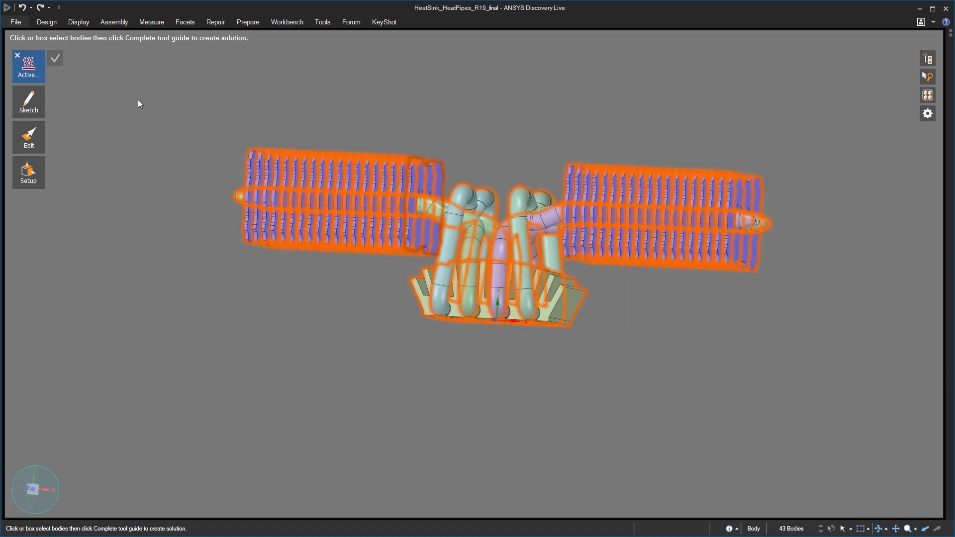
left_click(54, 58)
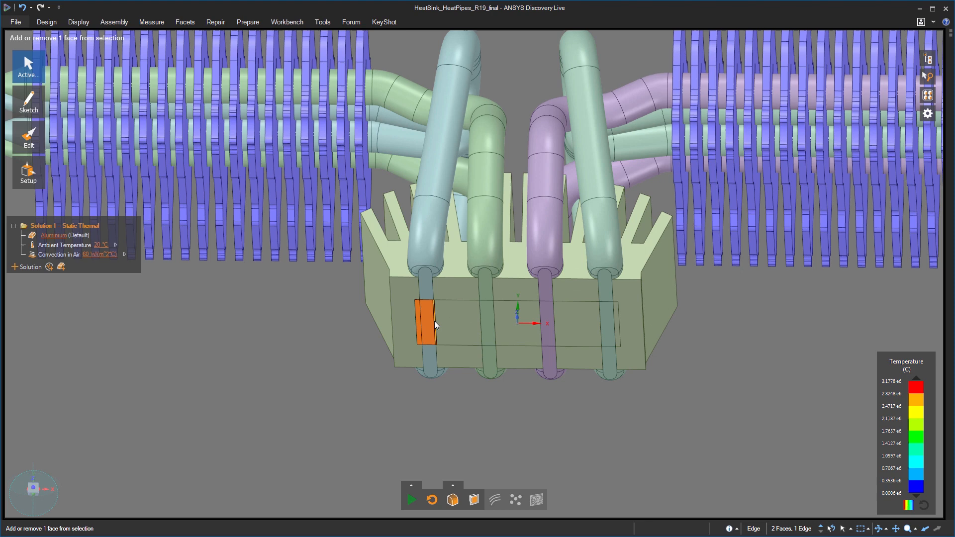
Apply a 20 W heat flow to the base faces of the heat sink
left_click(576, 340)
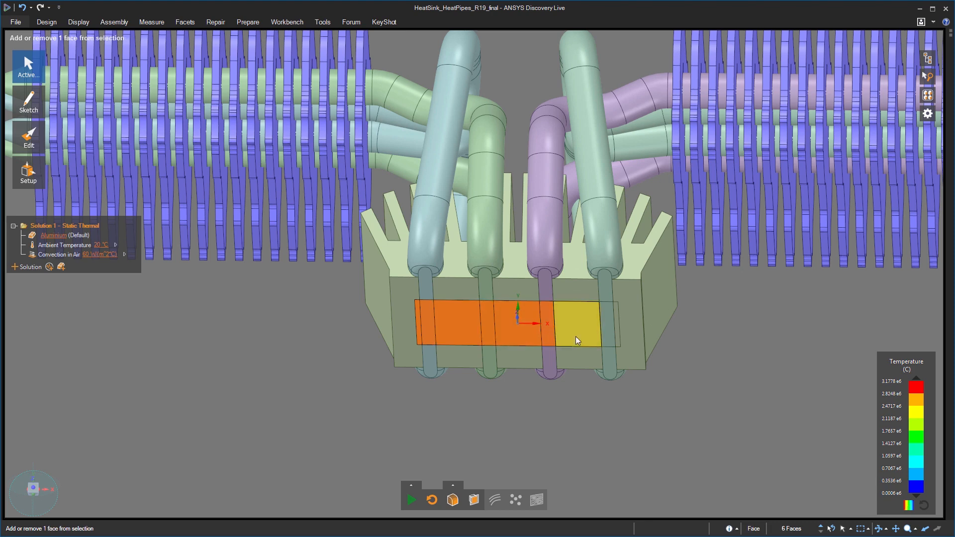
left_click(576, 326)
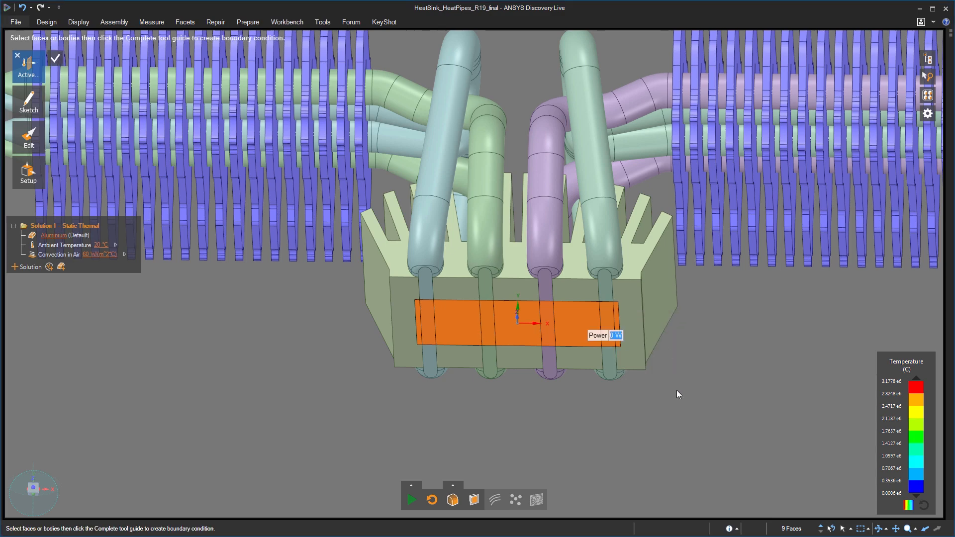
left_click(411, 499)
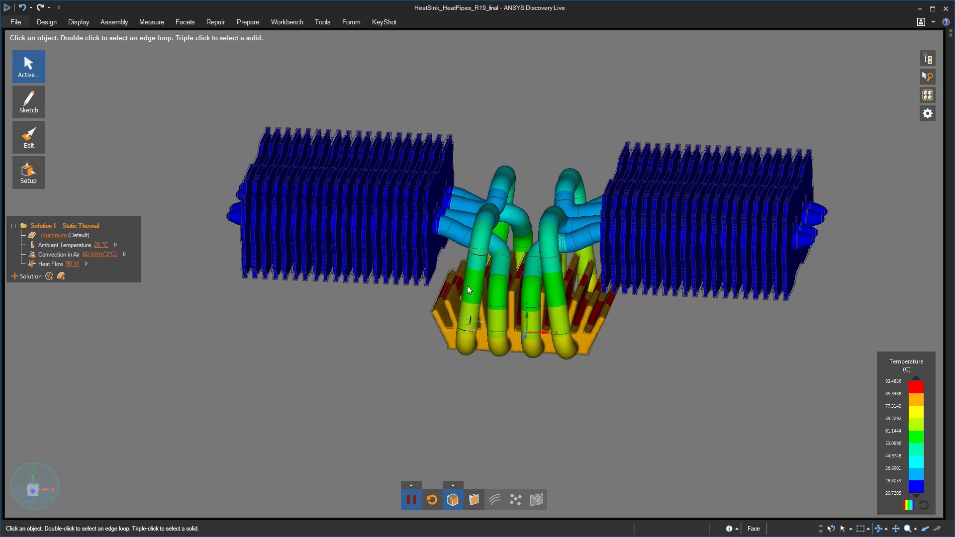
Assign the 'heatpipe' material to the four heat pipe bodies
left_click(499, 313)
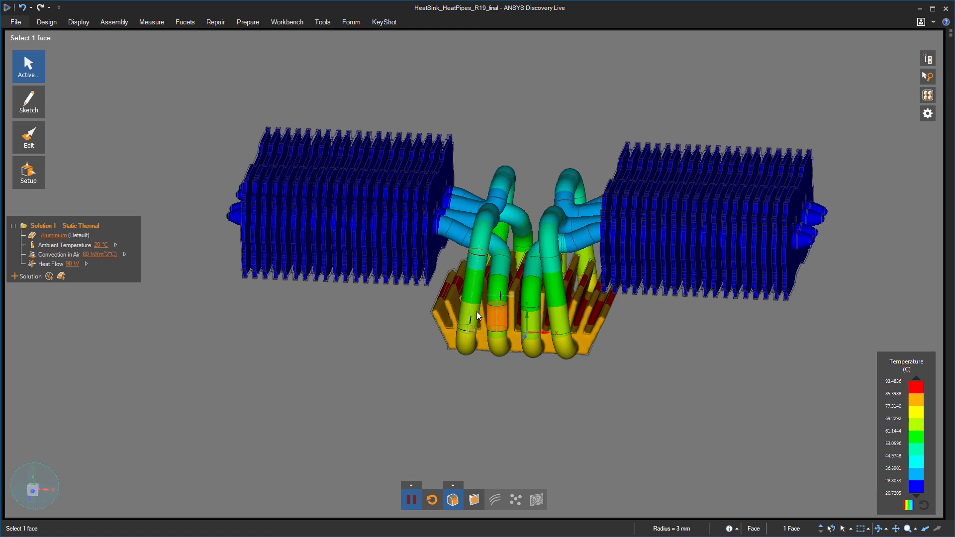
left_click(479, 316)
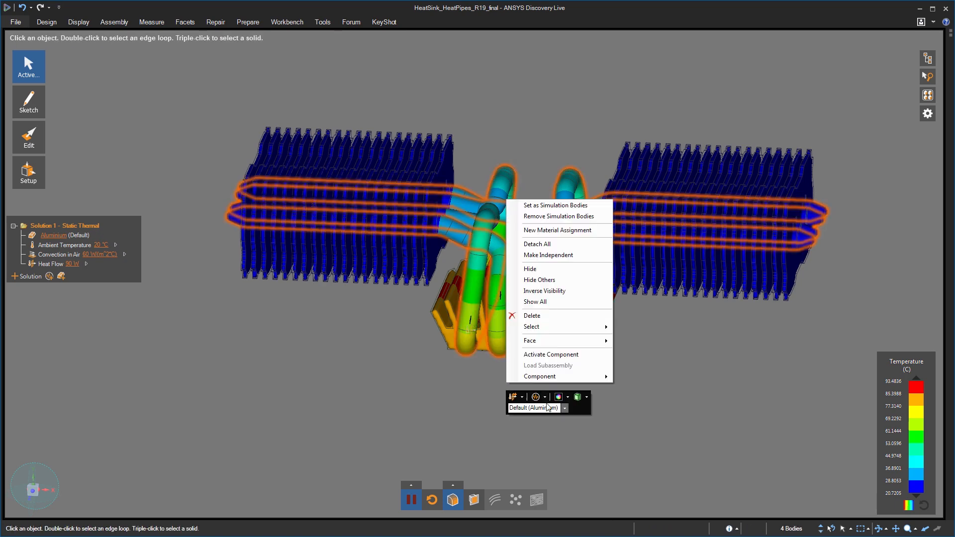
left_click(563, 408)
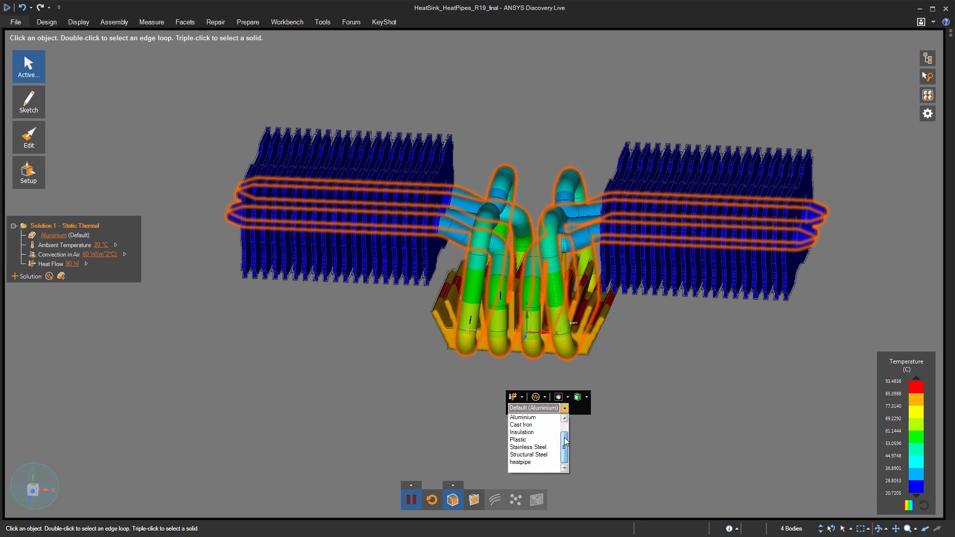
left_click(520, 462)
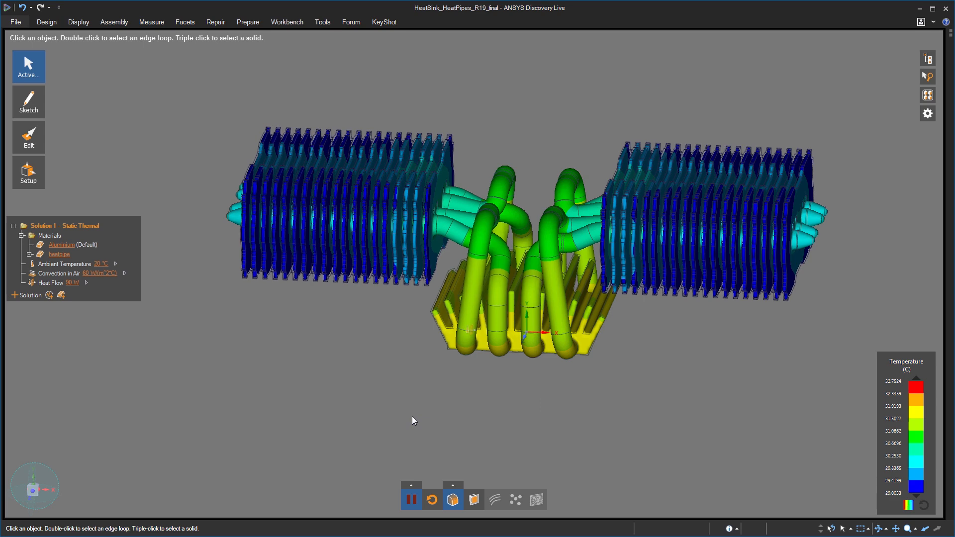
mouse_move(384, 364)
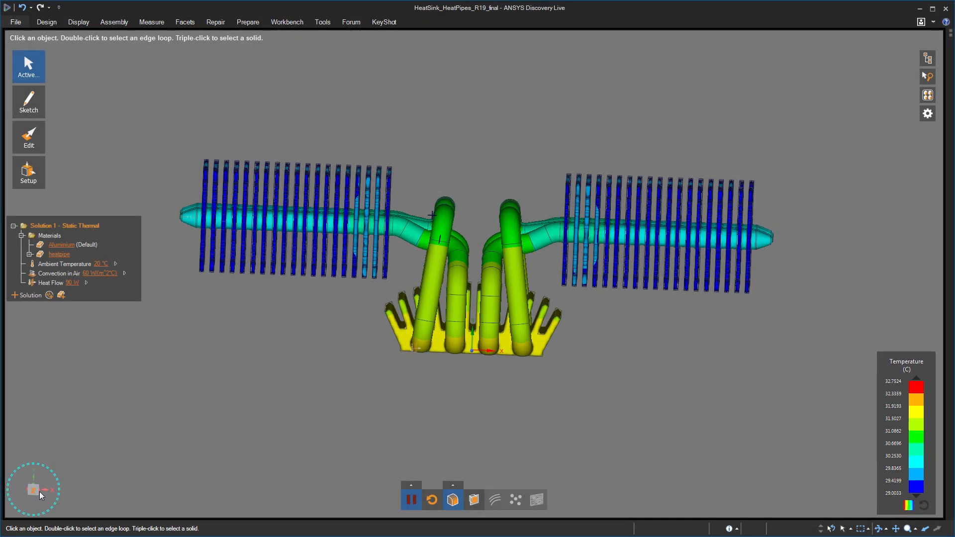
Snap to a front view of the heat sink and its temperature field
left_click(47, 22)
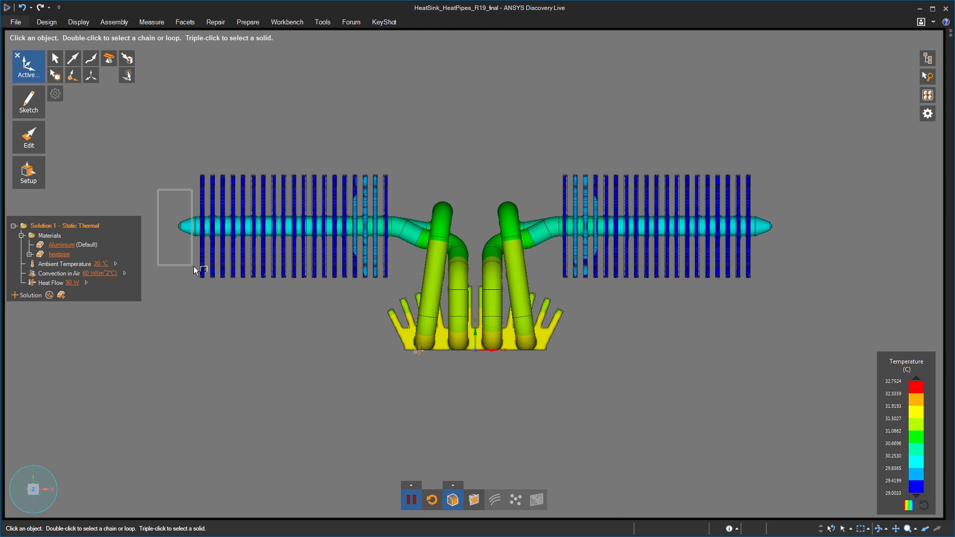
Shorten both heat pipe ends inward and reduce the fin stacks to fewer fins
left_click(200, 229)
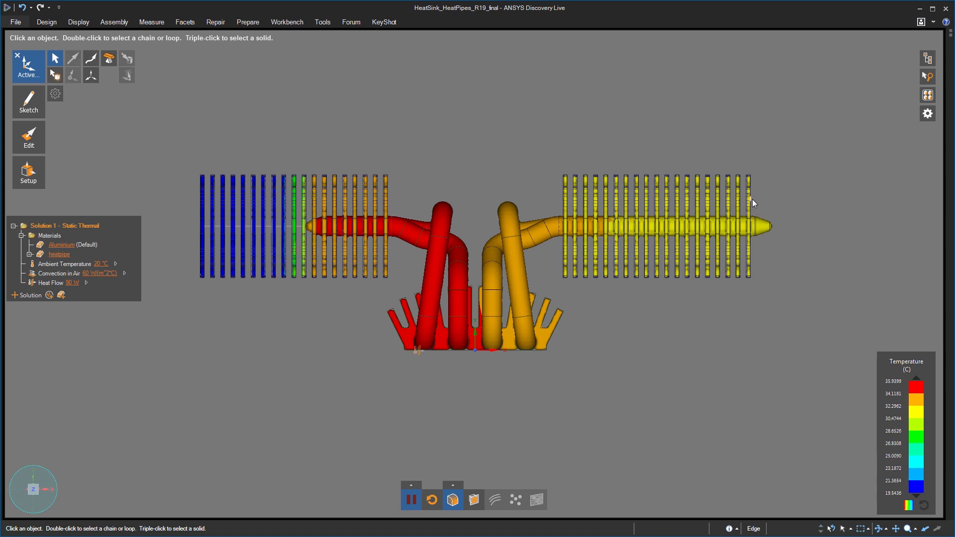
left_click(761, 227)
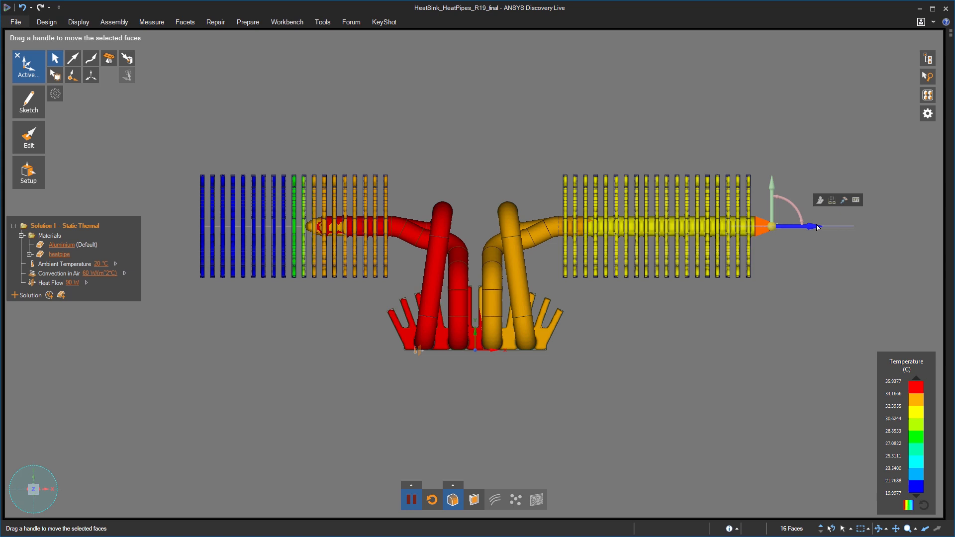
left_click_drag(815, 226, 476, 351)
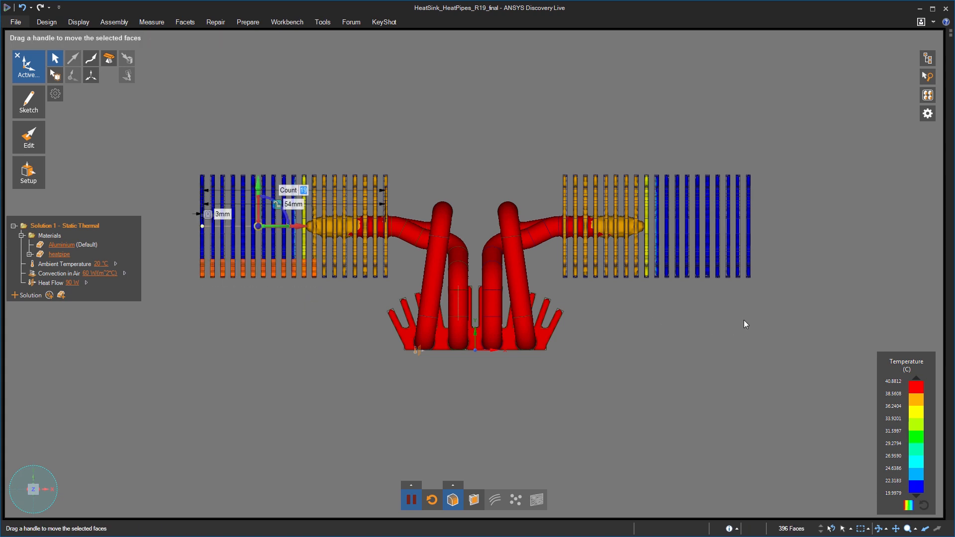
left_click_drag(636, 267, 763, 315)
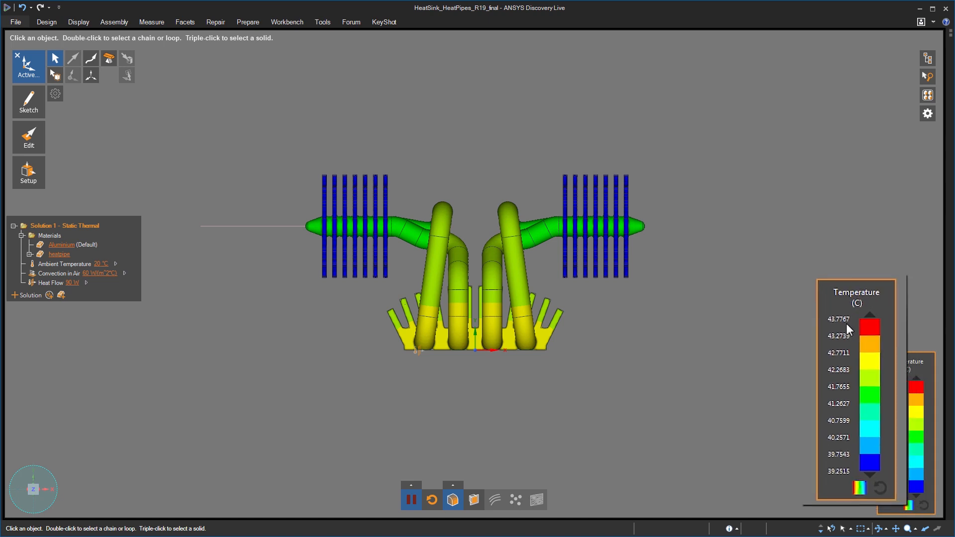
mouse_move(688, 382)
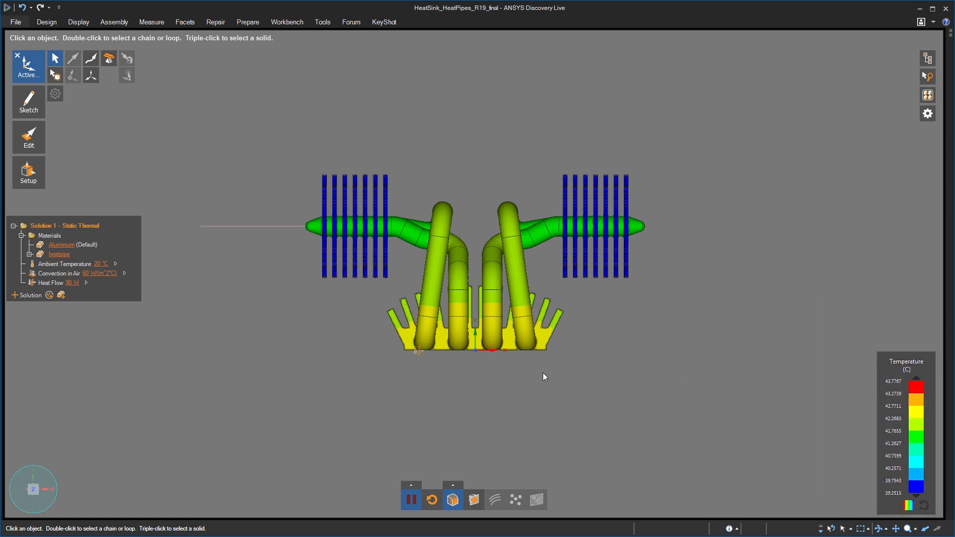
Track maximum temperature in volume on the heat sink base
left_click(542, 341)
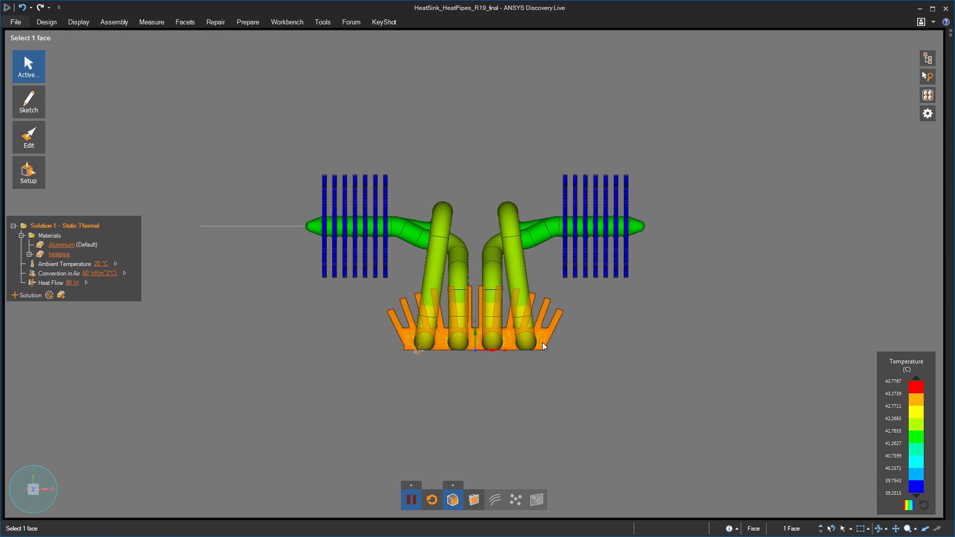
left_click(580, 303)
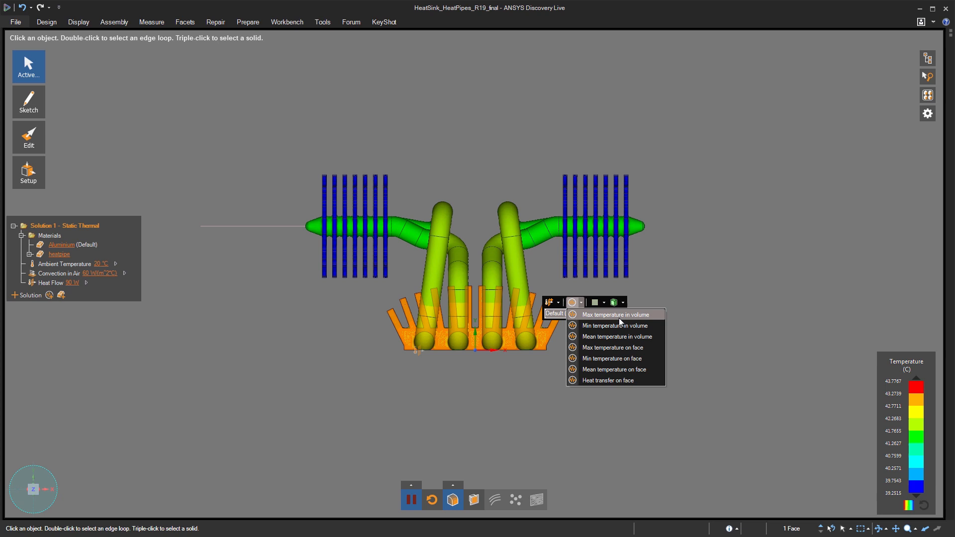
left_click(614, 315)
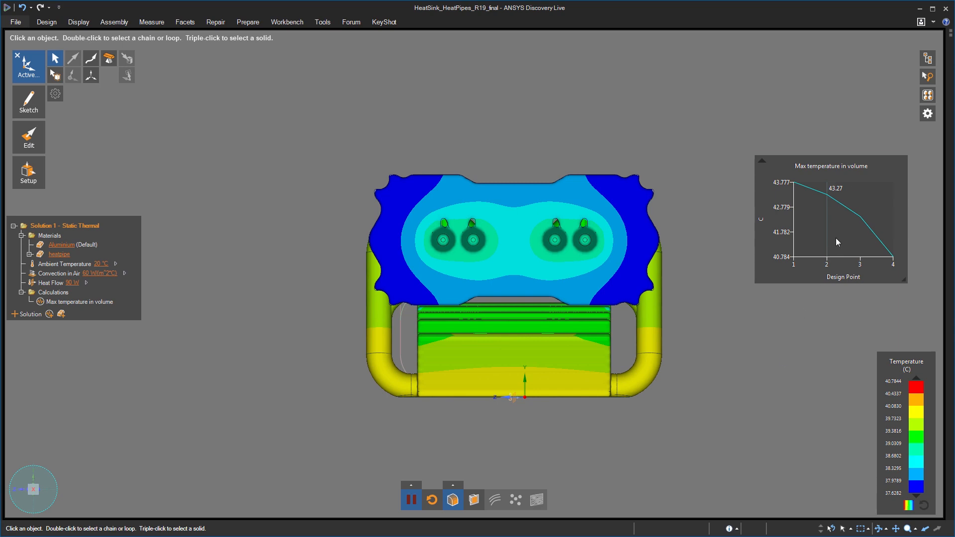
mouse_move(736, 329)
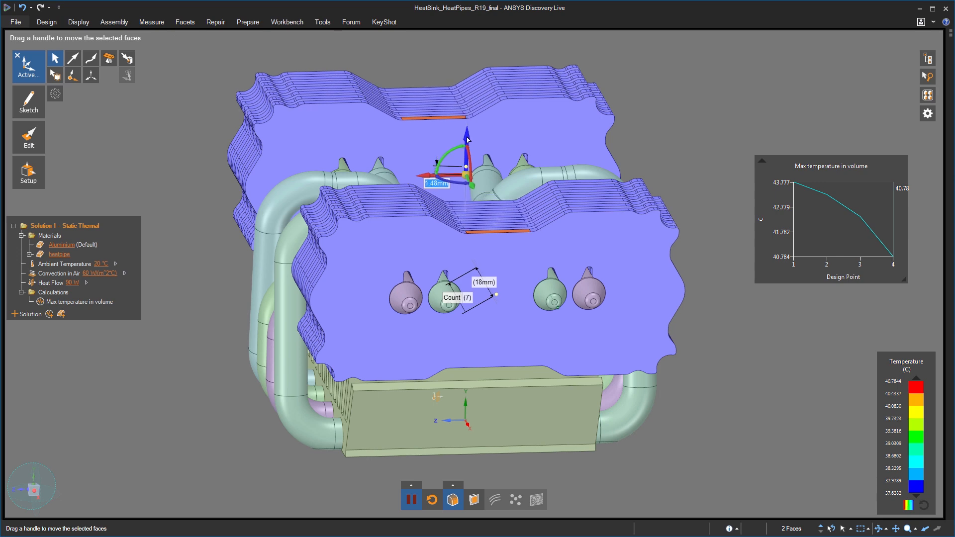
Move two fin-stack faces outward about 2 mm while watching the max-temperature chart
left_click_drag(466, 132, 466, 158)
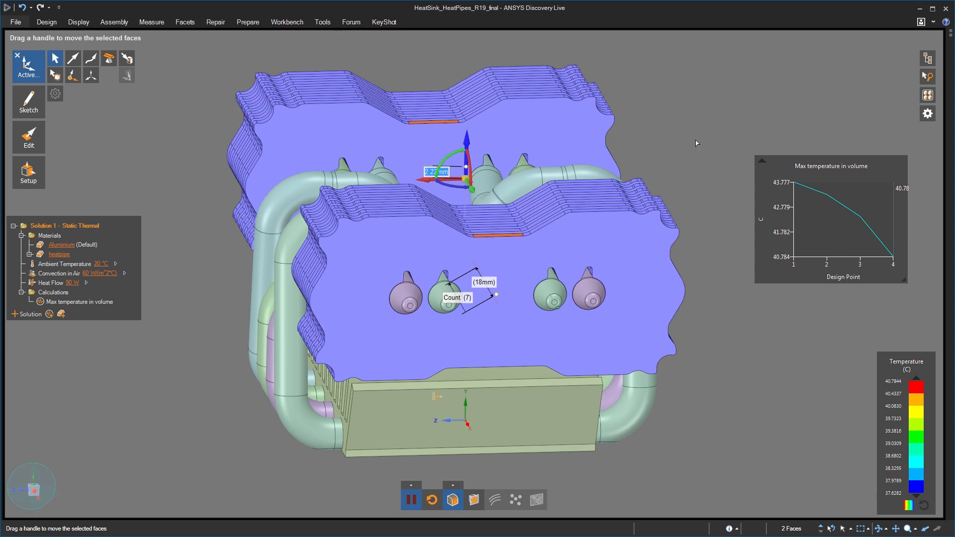